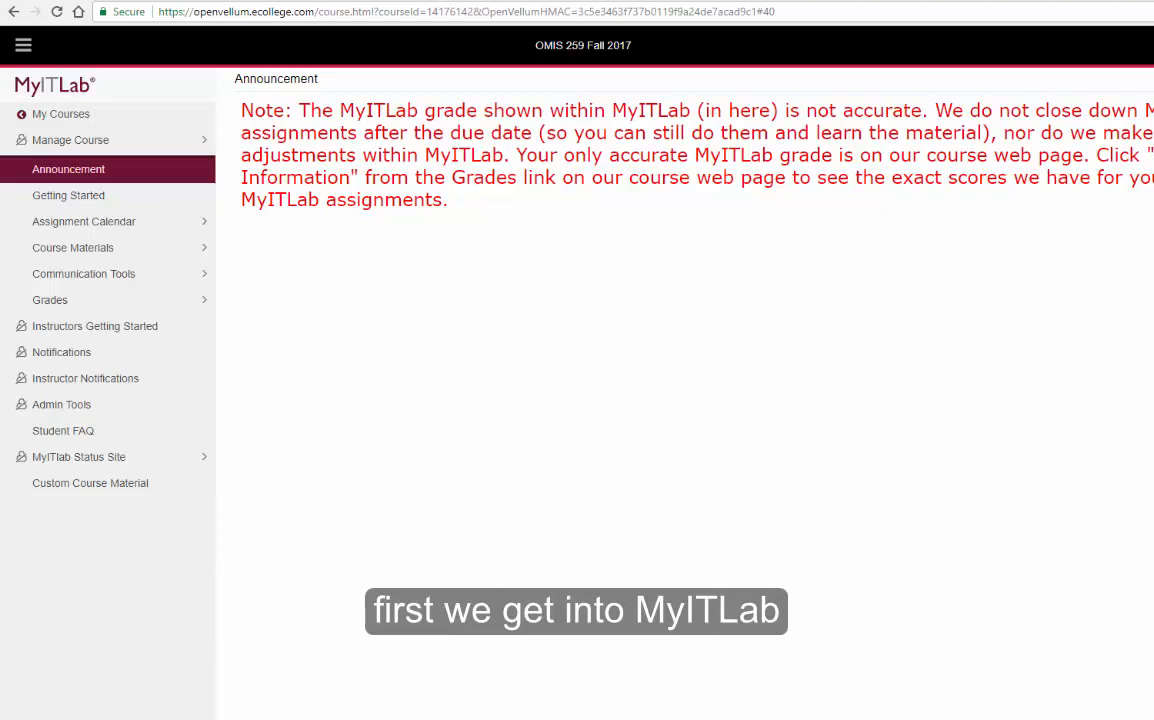
{"action": "mouse_move", "coordinate": [586, 272]}
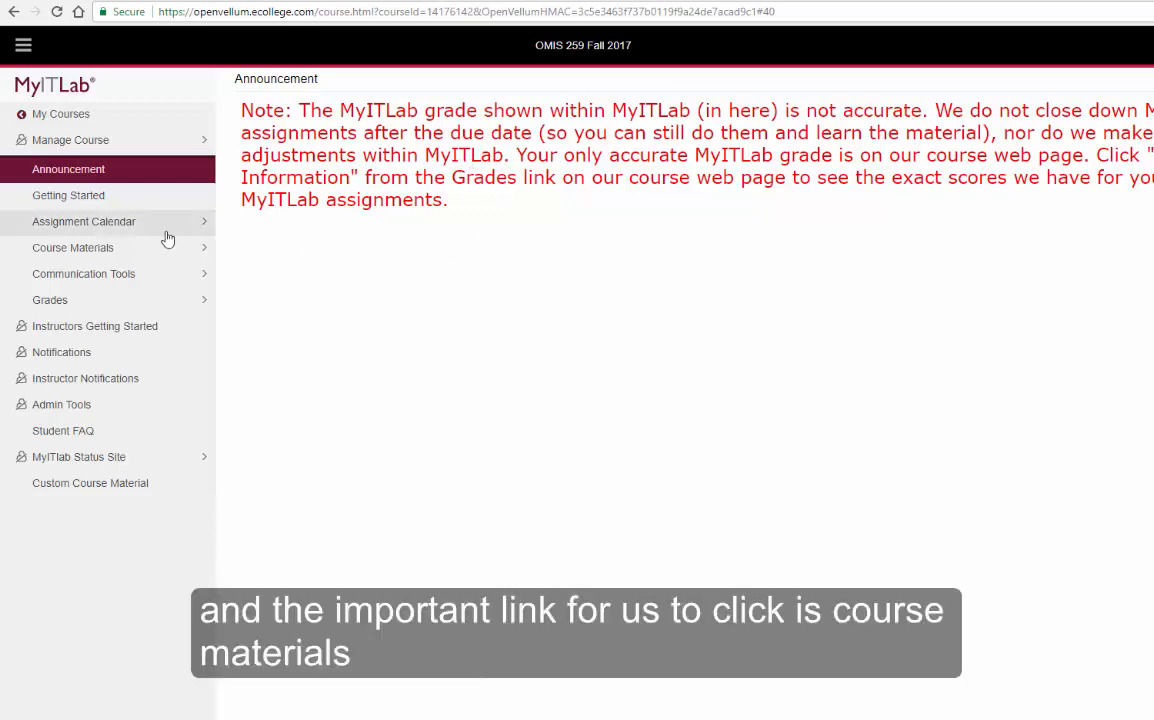
{"action": "mouse_move", "coordinate": [202, 304]}
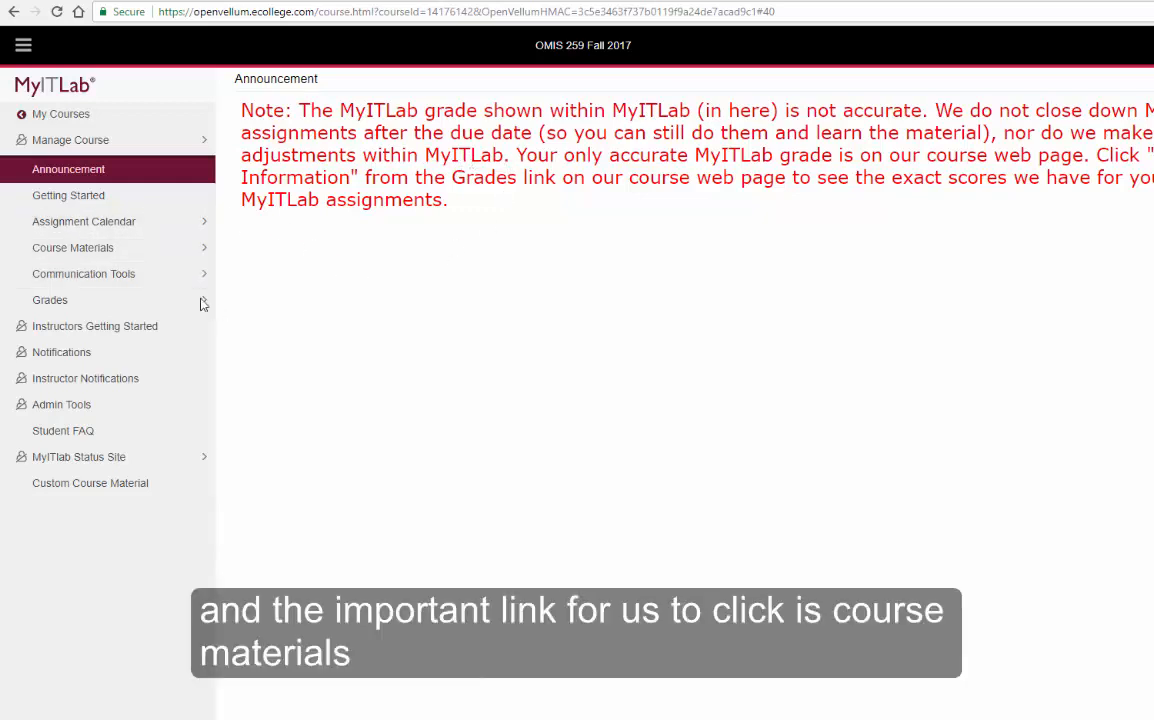
{"action": "mouse_move", "coordinate": [96, 248]}
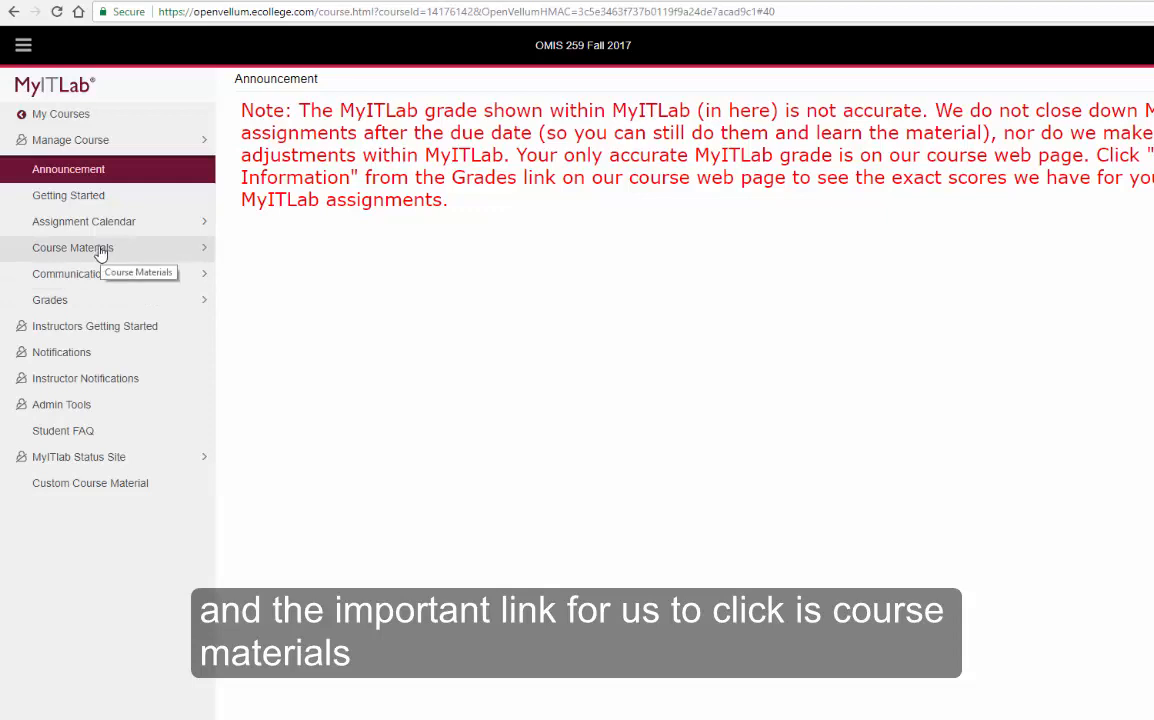
Go to the Course Materials section of the OMIS 259 Fall 2017 course.
{"action": "left_click", "coordinate": [72, 248]}
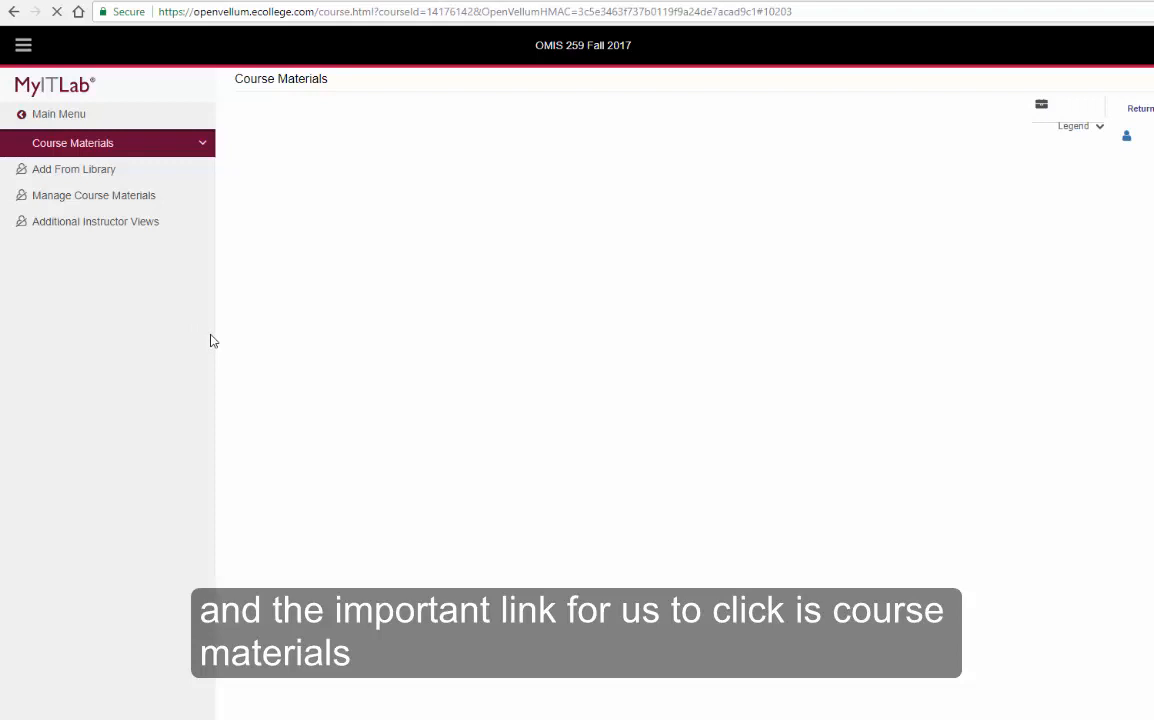
Browse into the Exploring Microsoft Excel 2016 materials toward the Chapter 1 folder.
{"action": "left_click", "coordinate": [72, 142]}
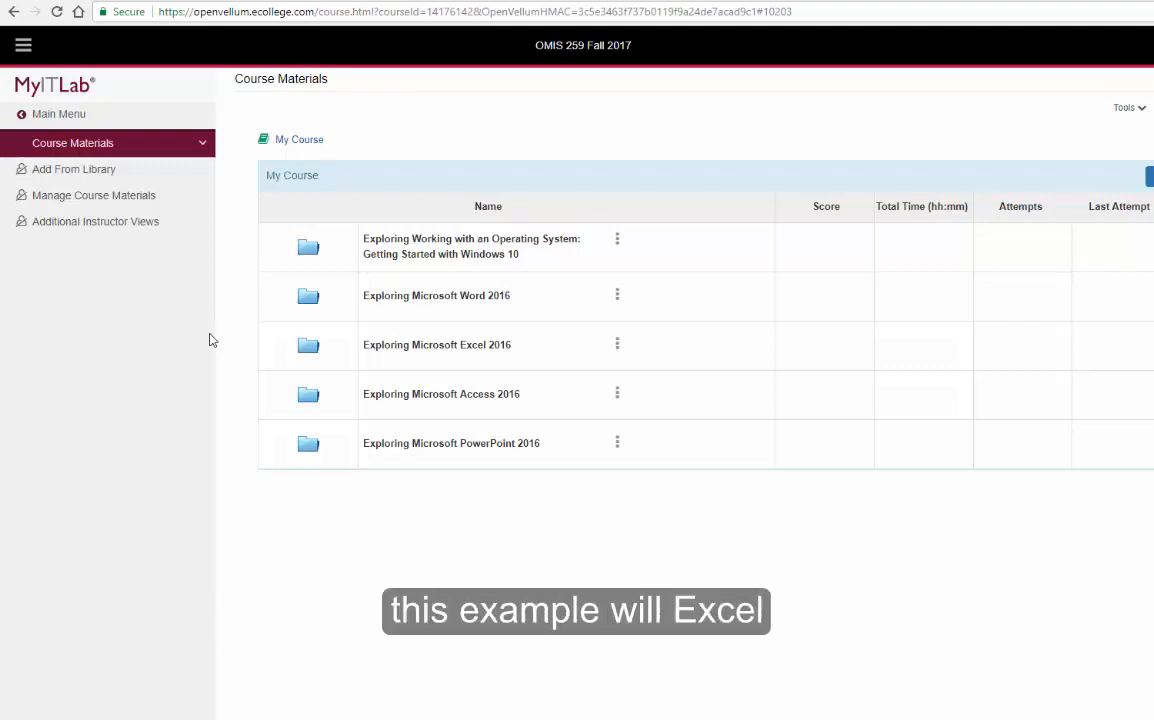
{"action": "mouse_move", "coordinate": [428, 354]}
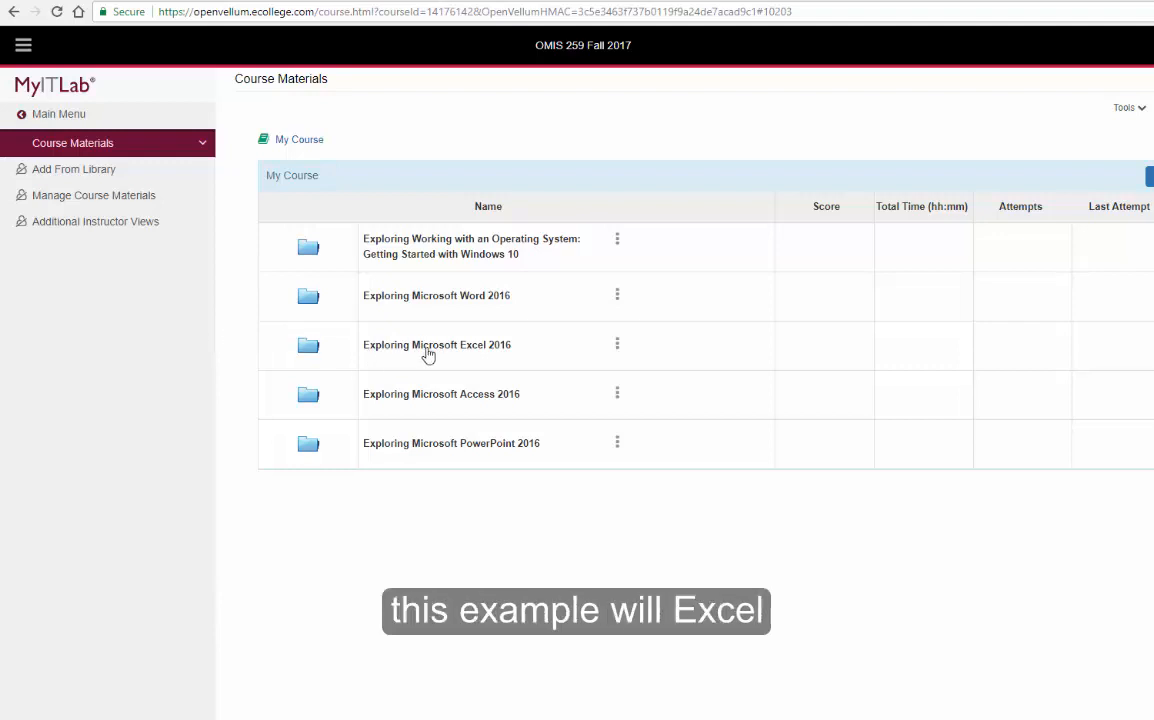
{"action": "left_click", "coordinate": [436, 344]}
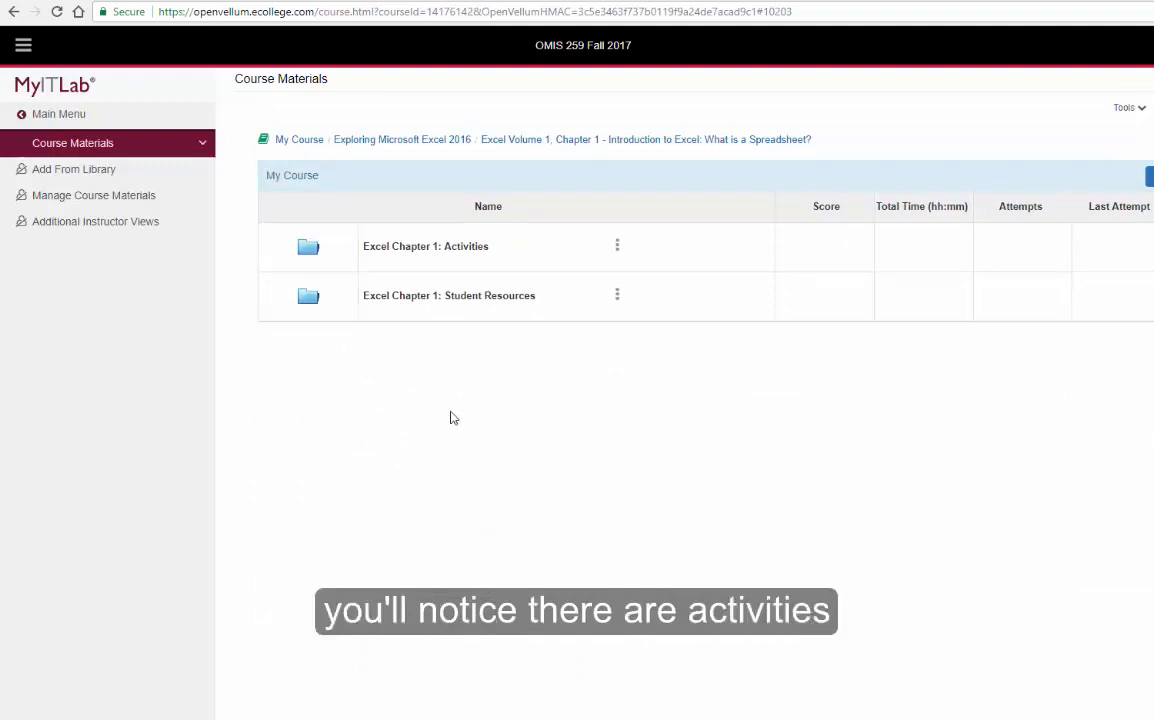
{"action": "mouse_move", "coordinate": [478, 312]}
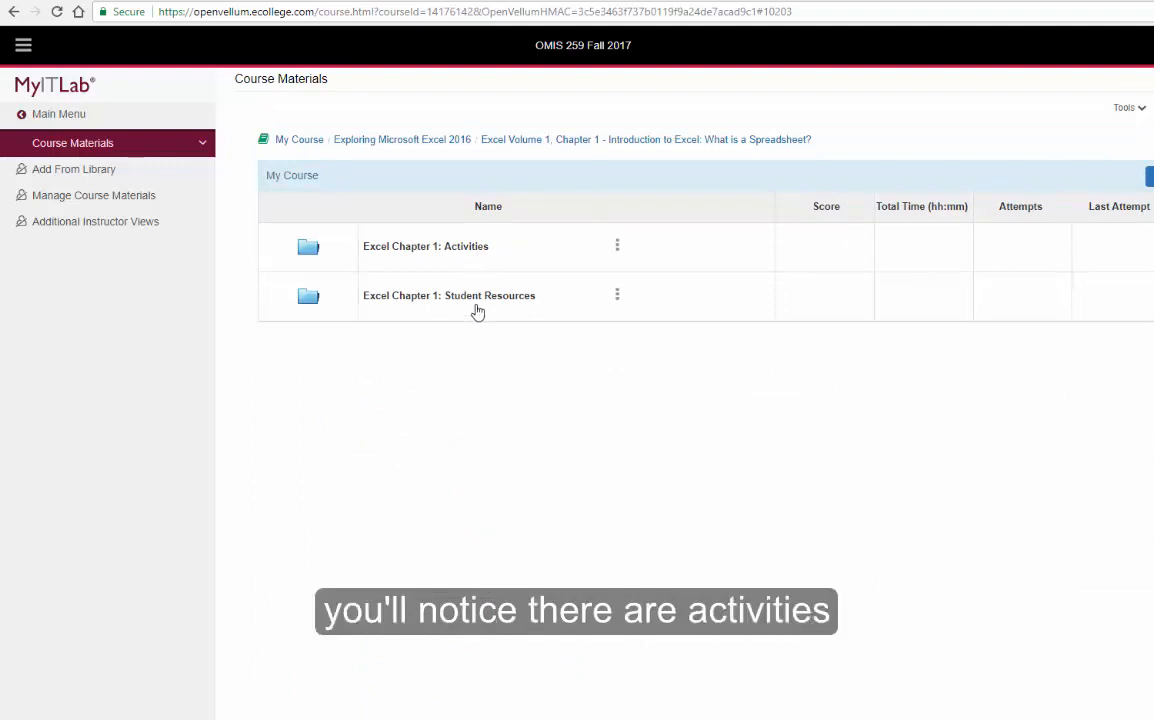
{"action": "mouse_move", "coordinate": [468, 260]}
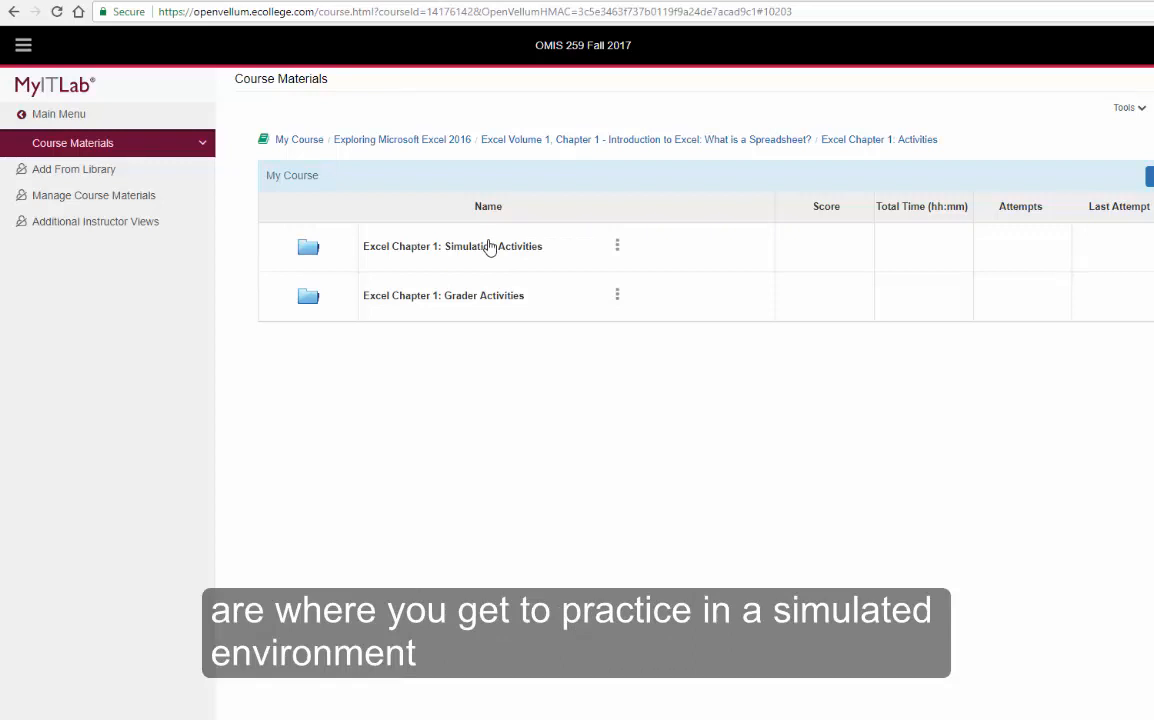
{"action": "mouse_move", "coordinate": [468, 302]}
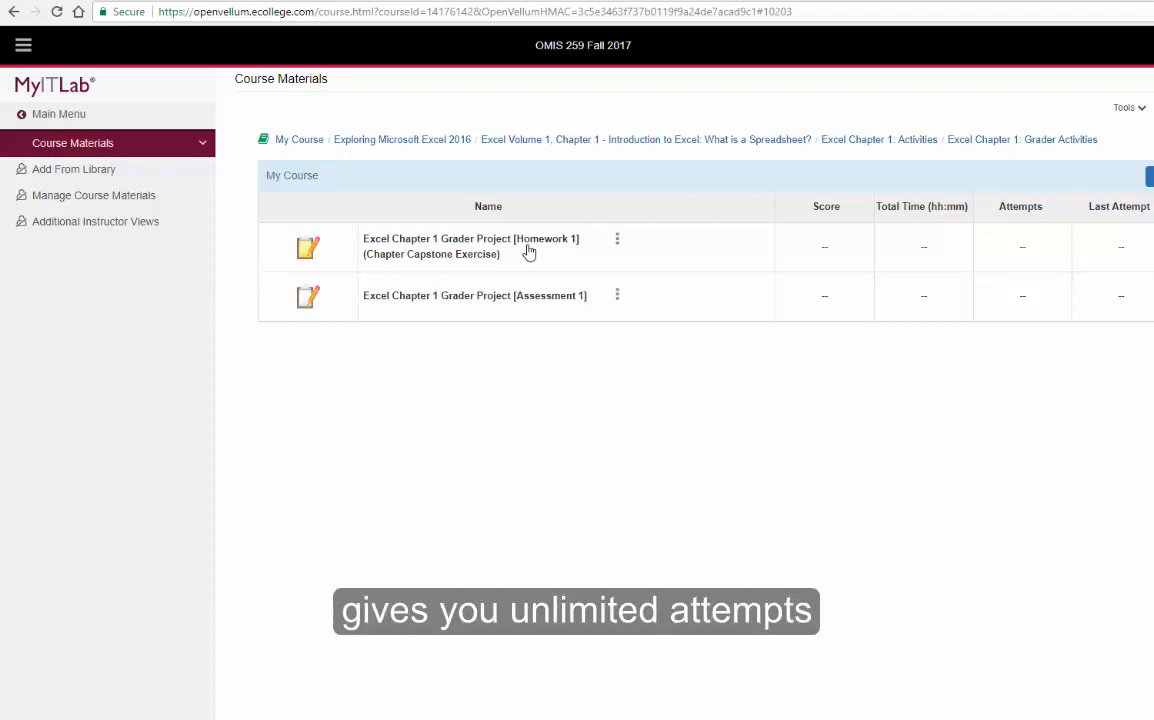
{"action": "mouse_move", "coordinate": [456, 300]}
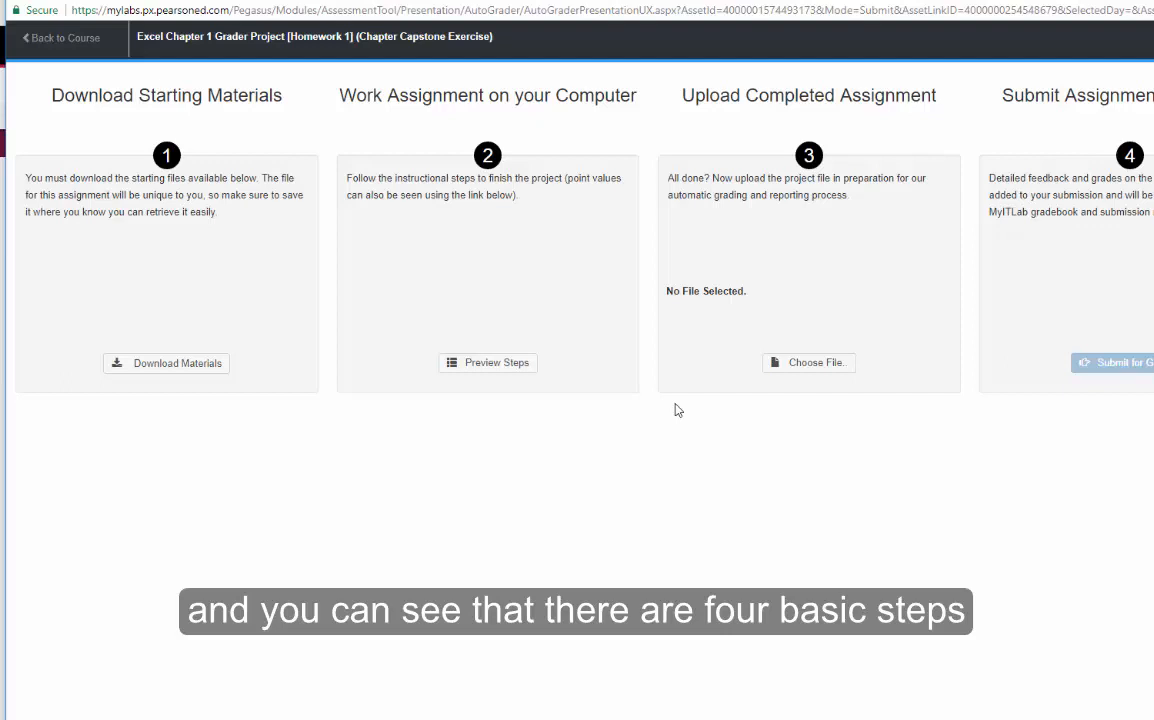
{"action": "mouse_move", "coordinate": [200, 100]}
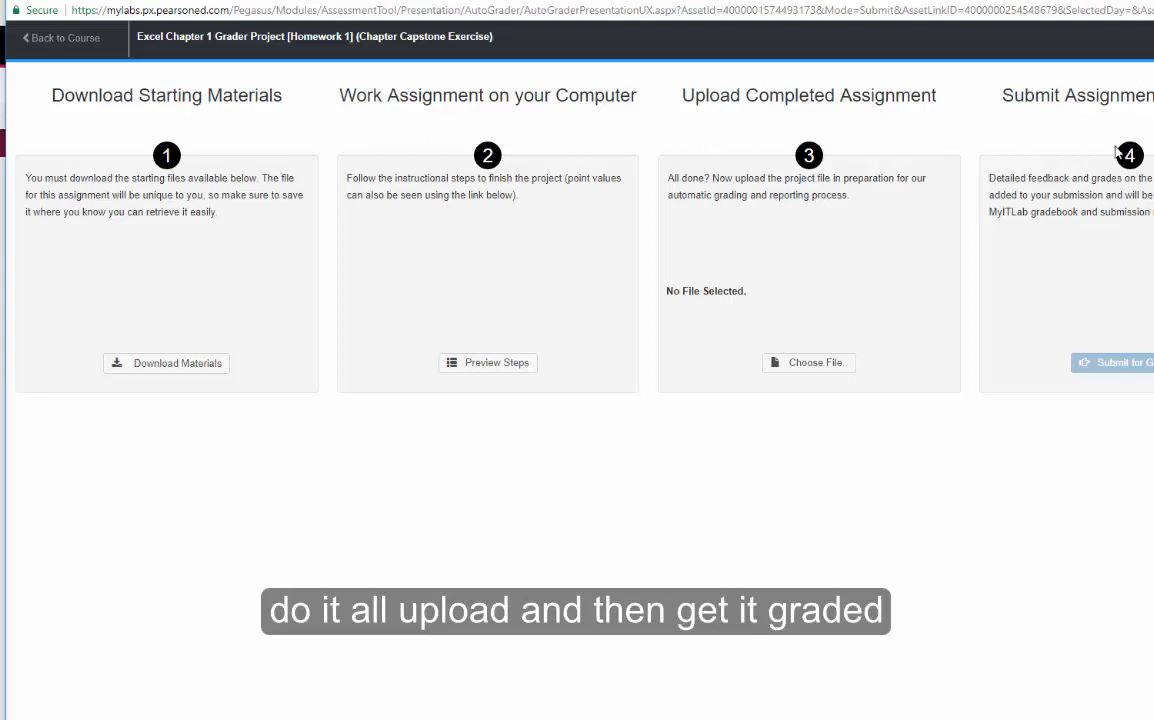
{"action": "mouse_move", "coordinate": [176, 370]}
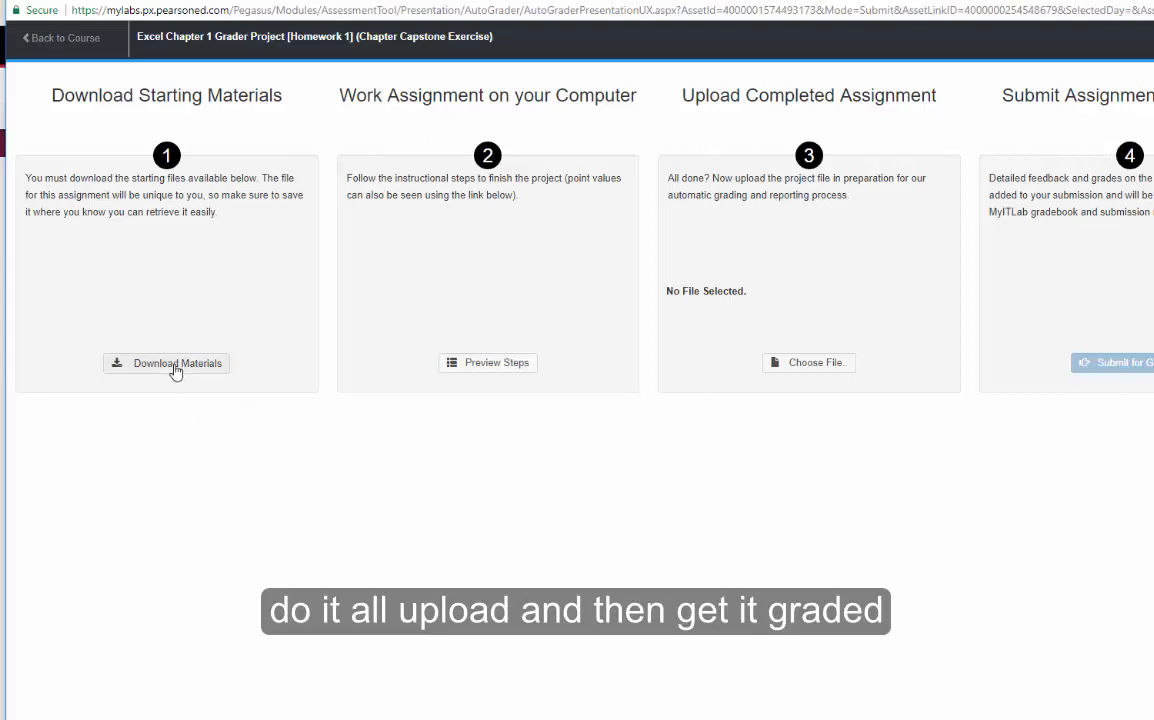
Download the .docx instructions file from Download Materials and view it in Word.
{"action": "left_click", "coordinate": [176, 364]}
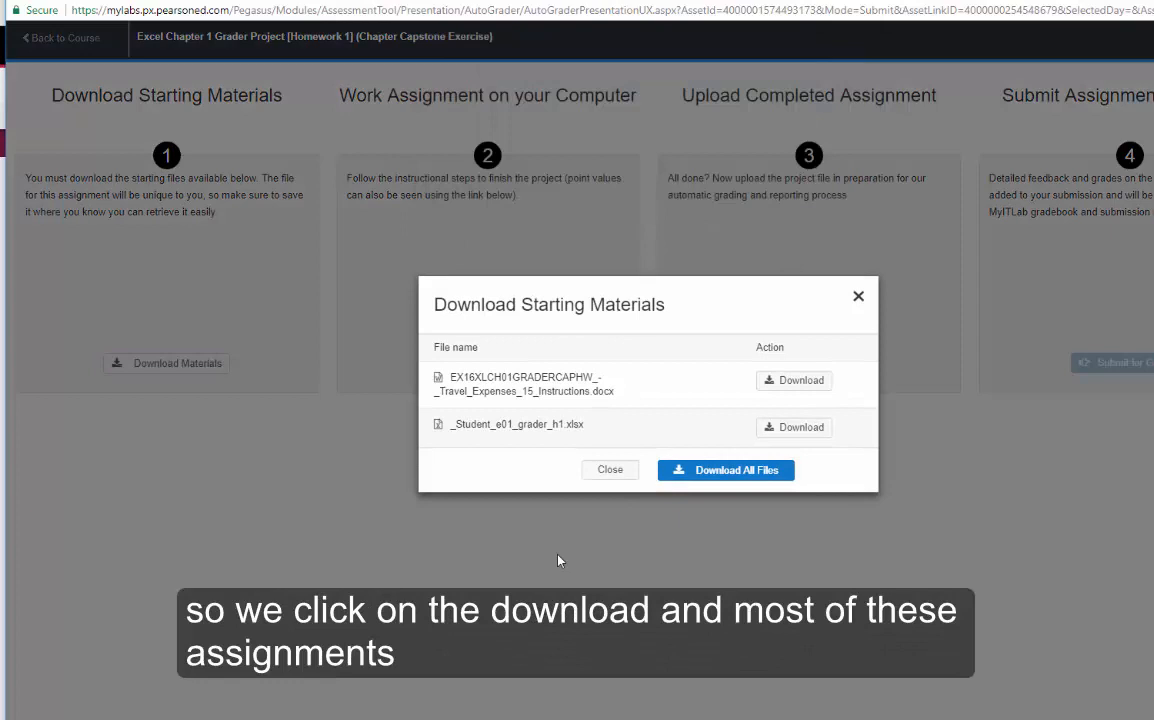
{"action": "mouse_move", "coordinate": [560, 384]}
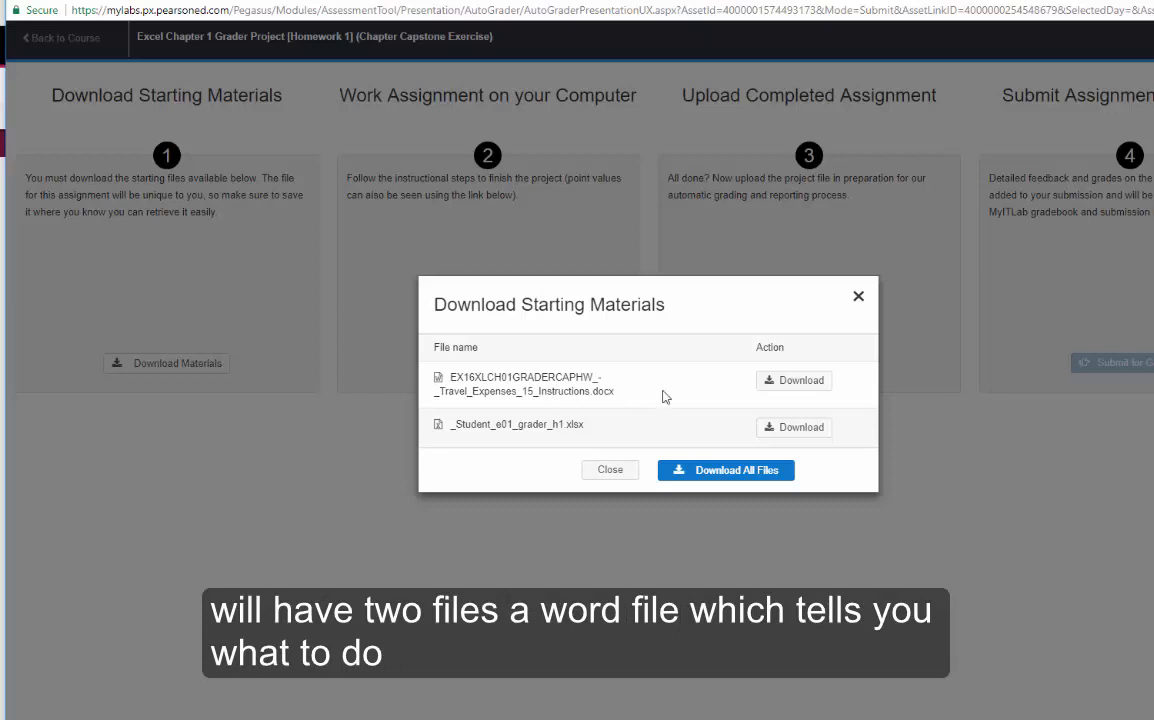
{"action": "mouse_move", "coordinate": [737, 384]}
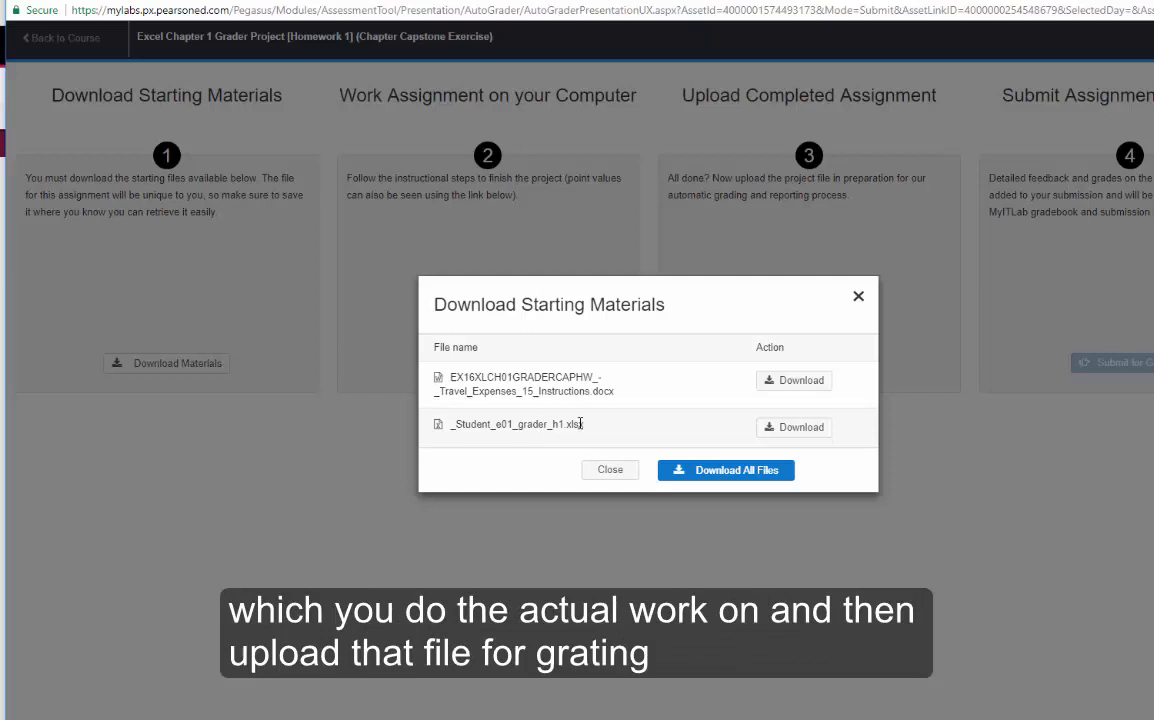
{"action": "mouse_move", "coordinate": [600, 420]}
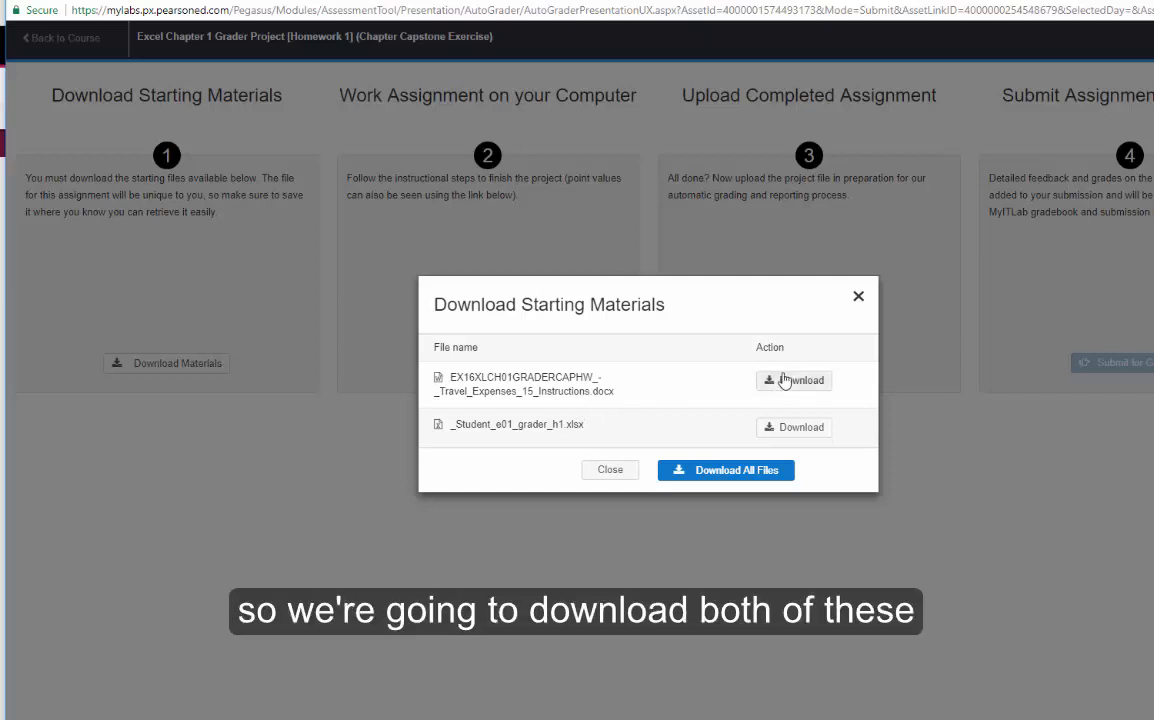
{"action": "left_click", "coordinate": [792, 380]}
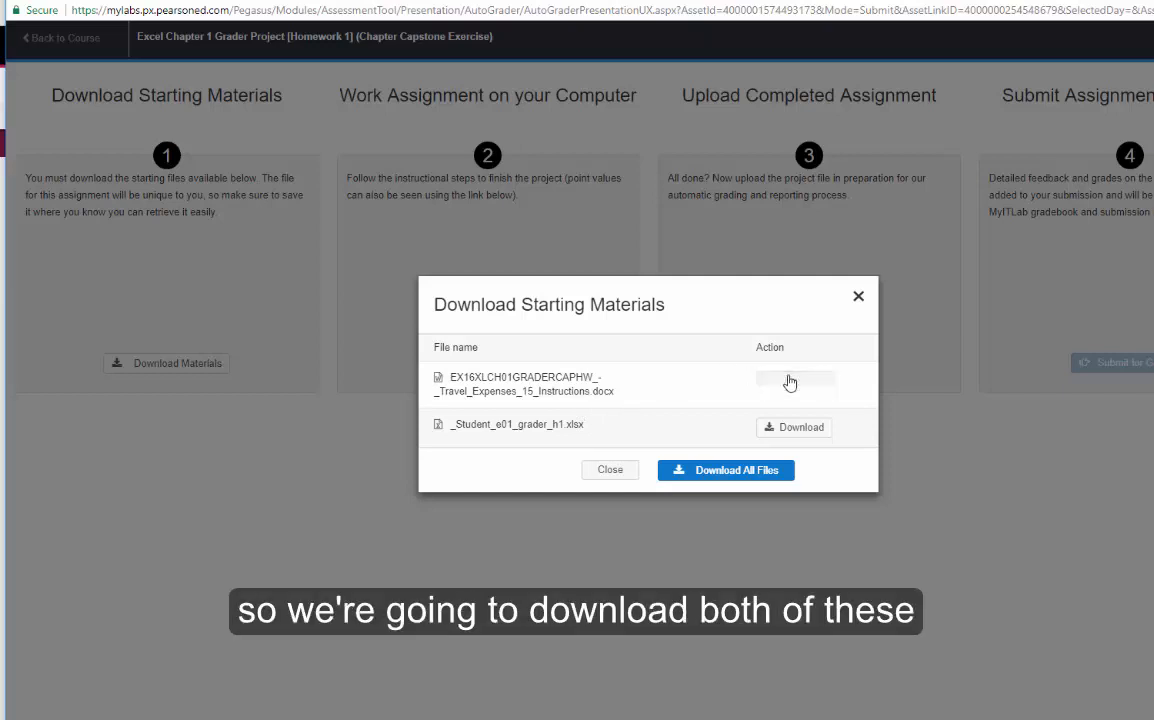
{"action": "left_click", "coordinate": [794, 380]}
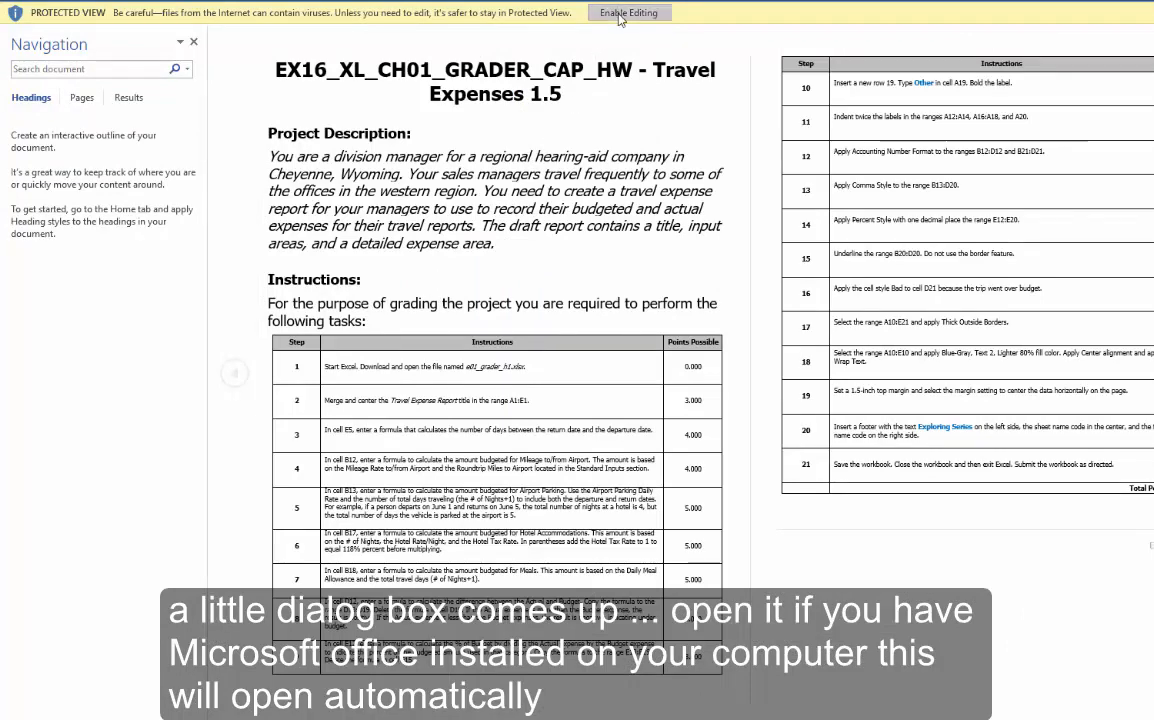
Enable editing on the Travel Expenses 1.5 instructions and read through the graded steps.
{"action": "left_click", "coordinate": [635, 12]}
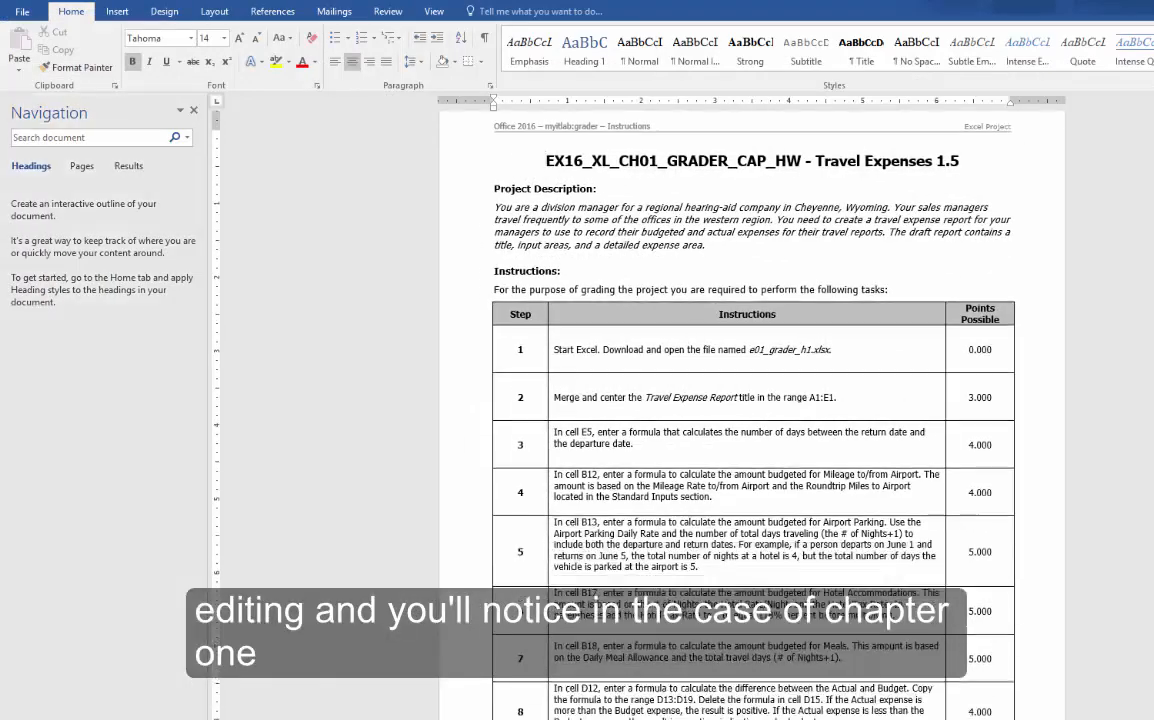
{"action": "scroll", "scroll_direction": "down", "scroll_amount": 3}
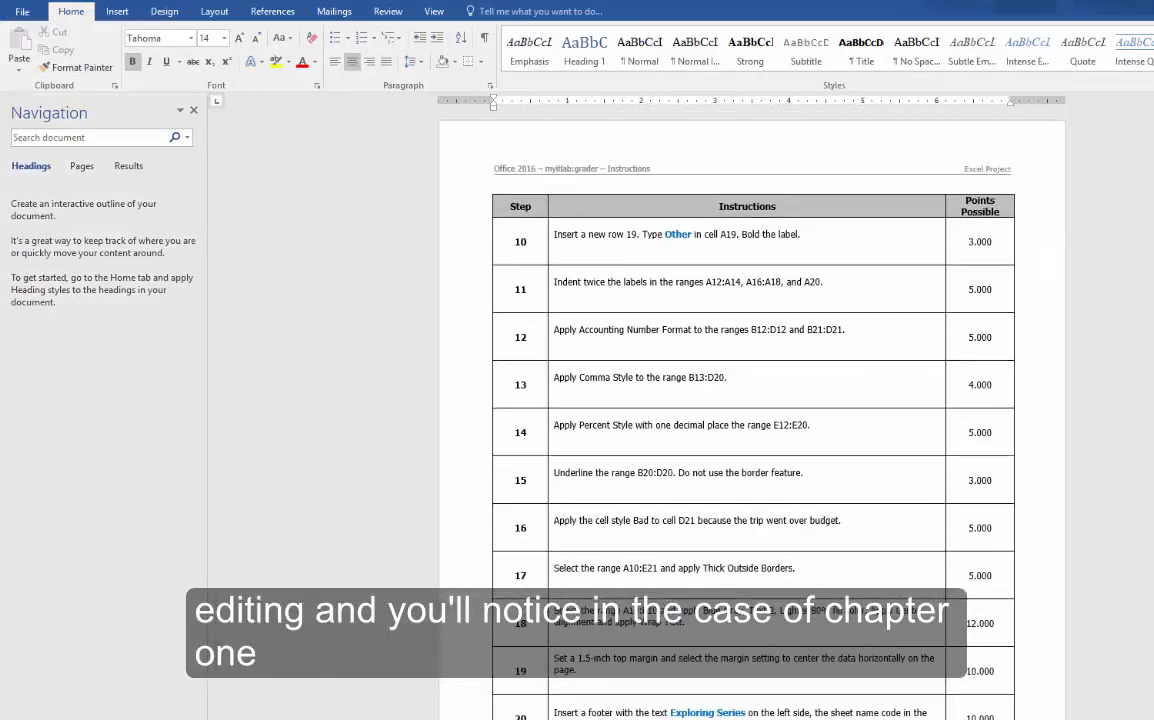
{"action": "scroll", "scroll_direction": "down", "scroll_amount": 3}
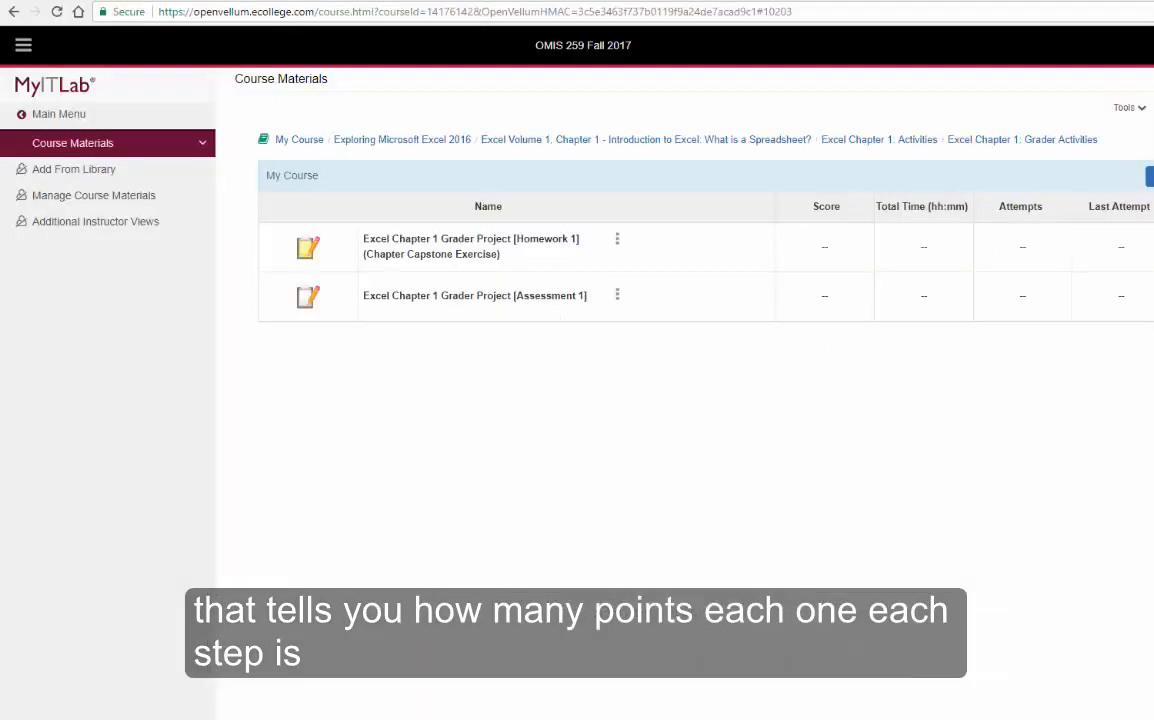
Download the student .xlsx workbook from the Homework 1 starting materials and view it in Excel.
{"action": "left_click", "coordinate": [472, 246]}
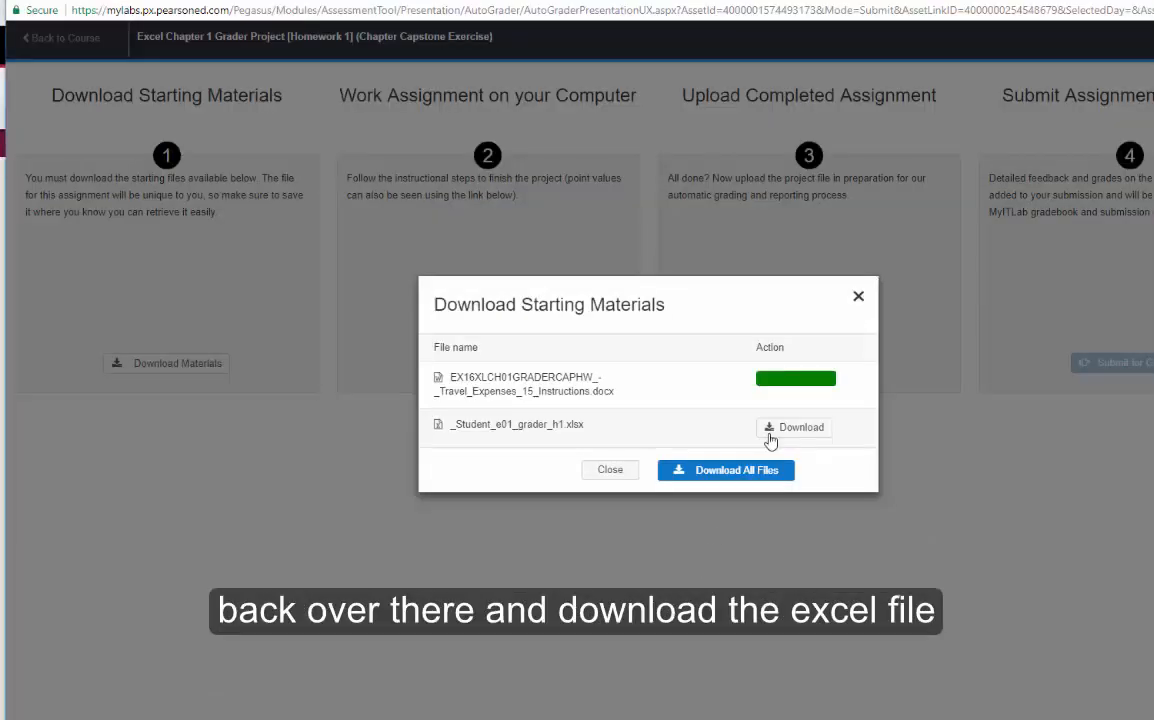
{"action": "left_click", "coordinate": [792, 428]}
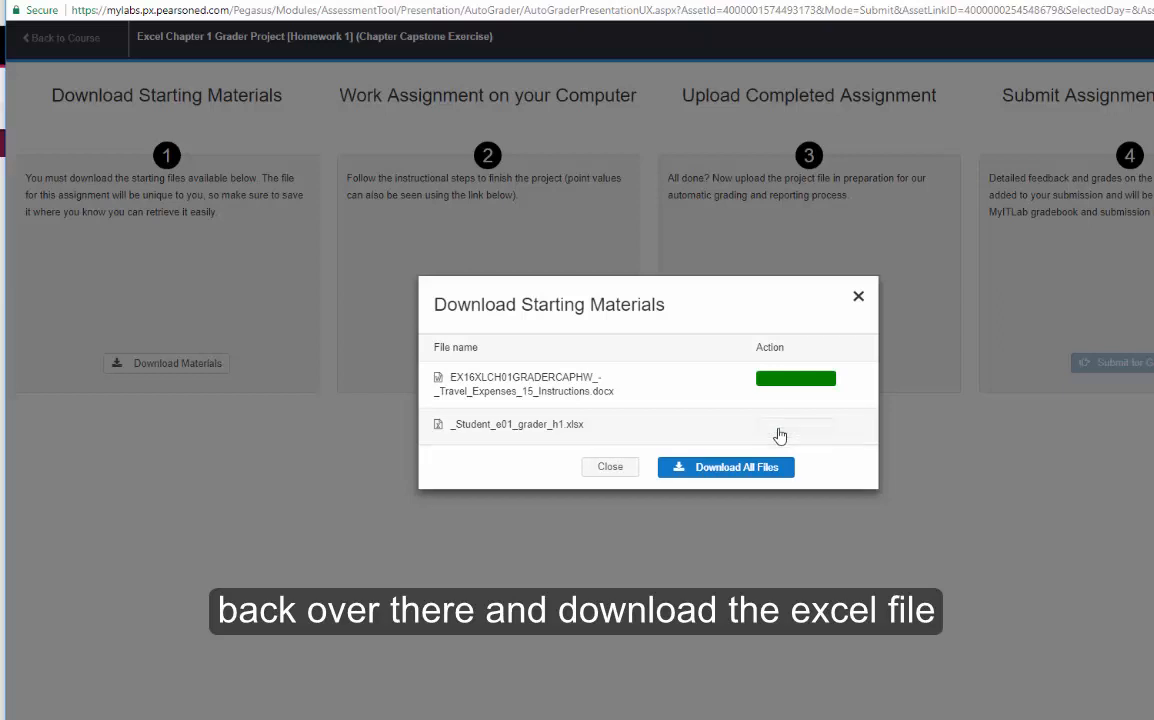
{"action": "left_click", "coordinate": [796, 426]}
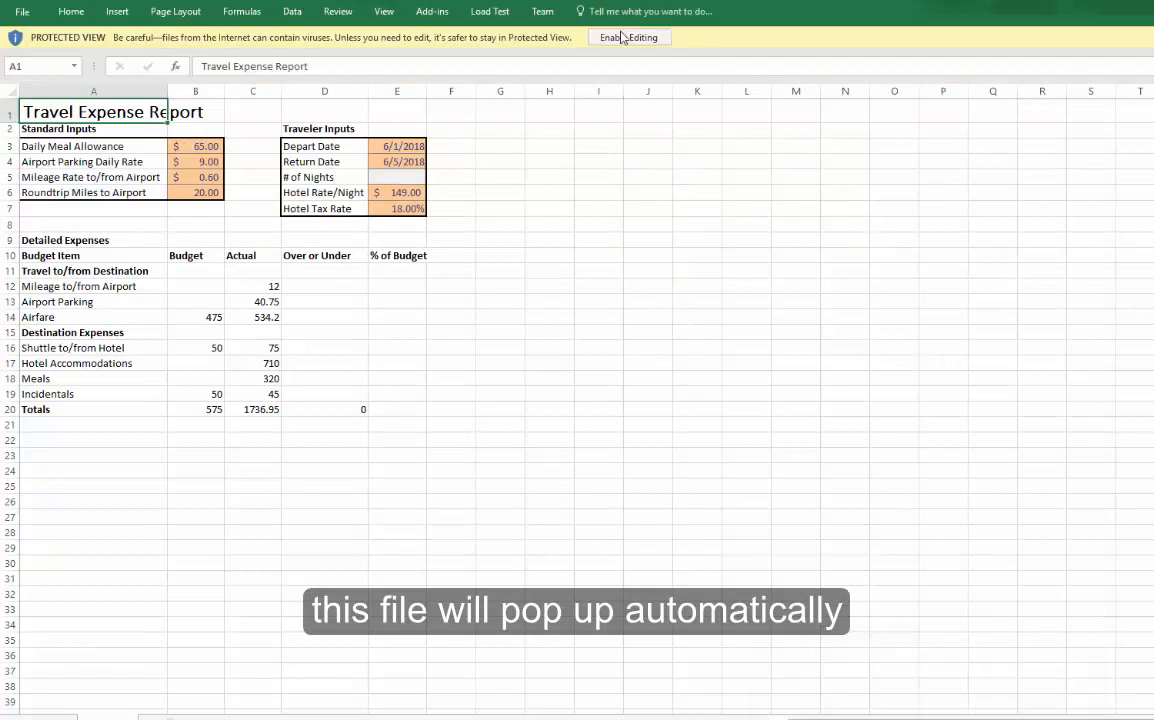
Enable editing on the Travel Expense Report workbook and review its File Info details.
{"action": "left_click", "coordinate": [628, 36]}
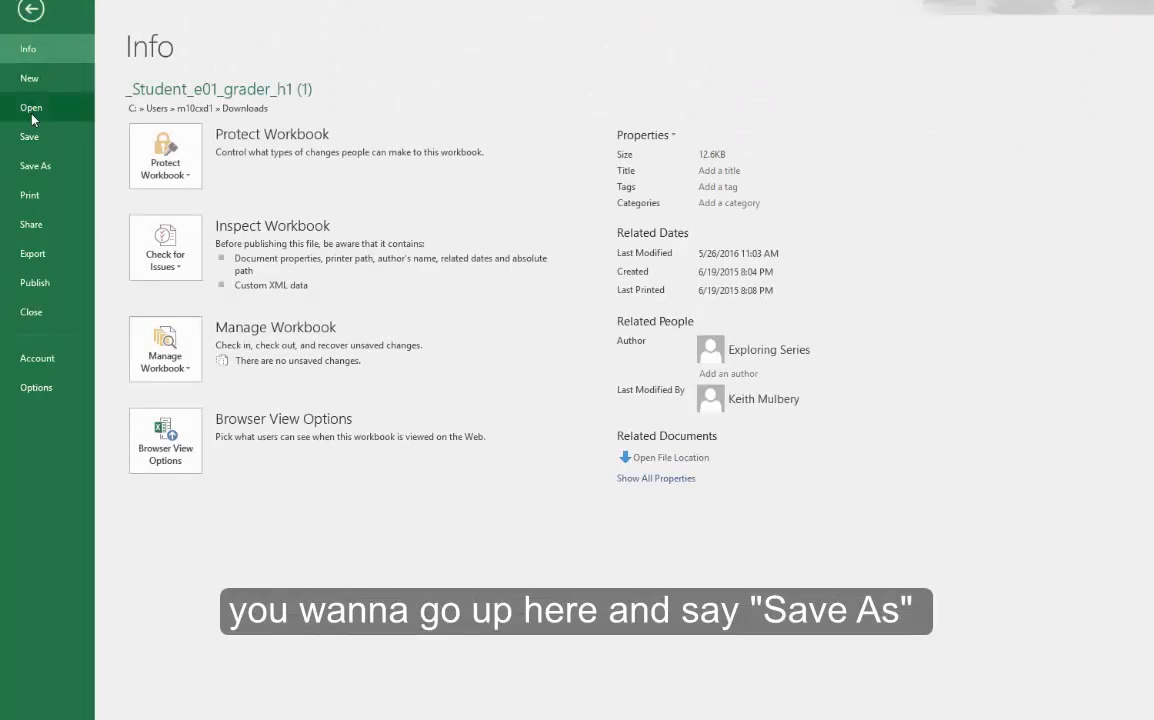
{"action": "mouse_move", "coordinate": [36, 164]}
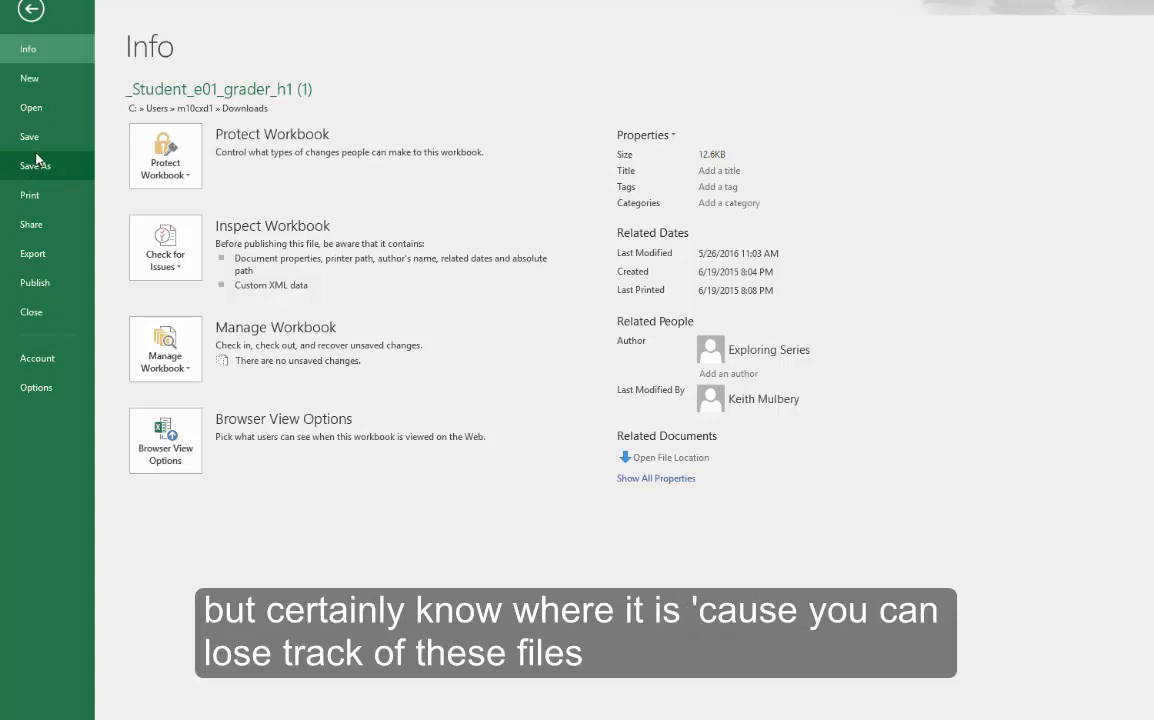
{"action": "mouse_move", "coordinate": [30, 12]}
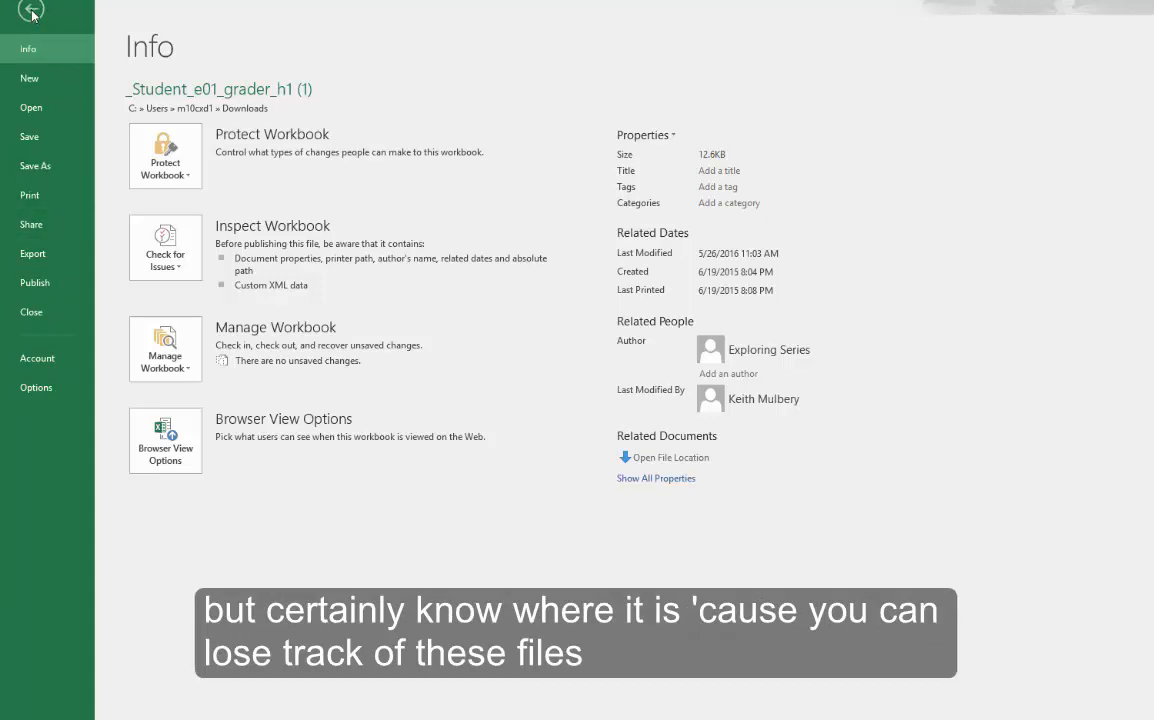
{"action": "left_click", "coordinate": [32, 18]}
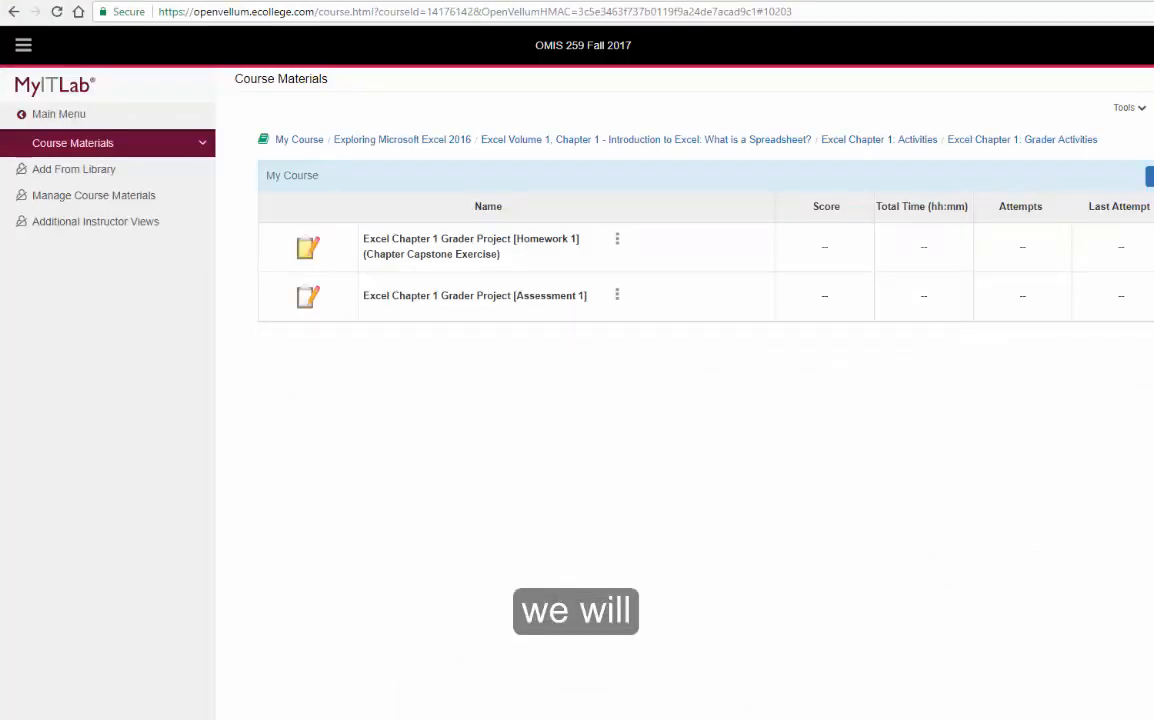
Return to the Homework 1 grader project page and dismiss the Download Starting Materials list.
{"action": "left_click", "coordinate": [470, 246]}
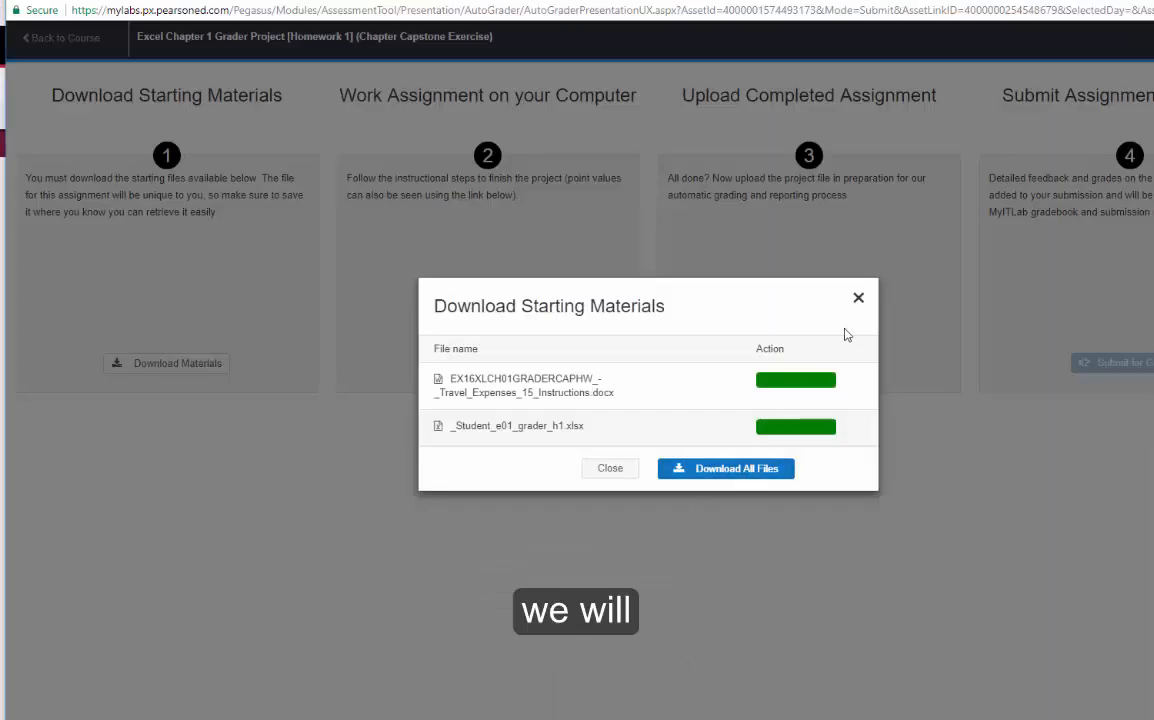
{"action": "left_click", "coordinate": [608, 468]}
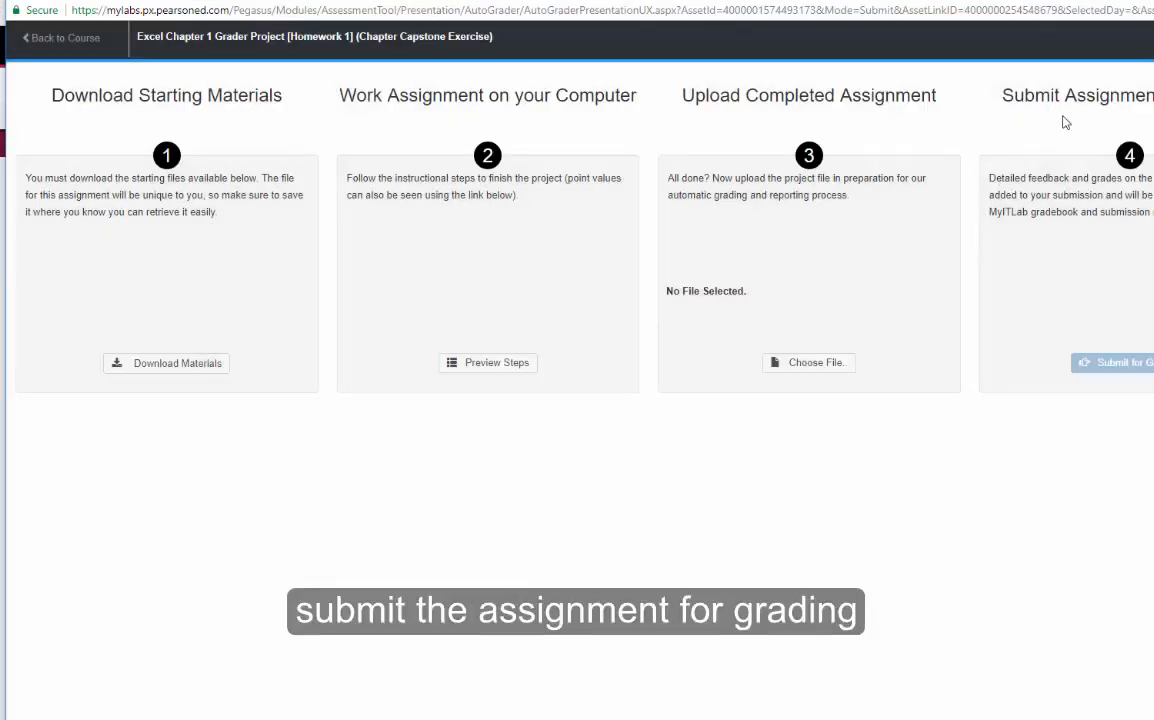
{"action": "mouse_move", "coordinate": [1049, 134]}
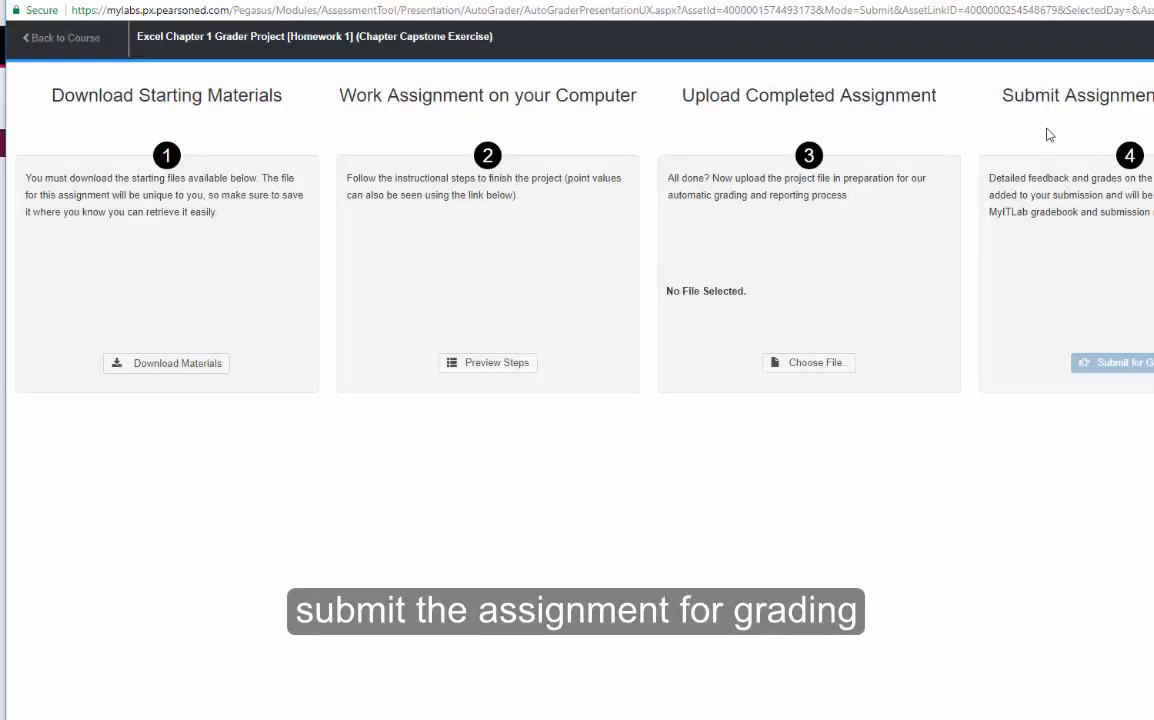